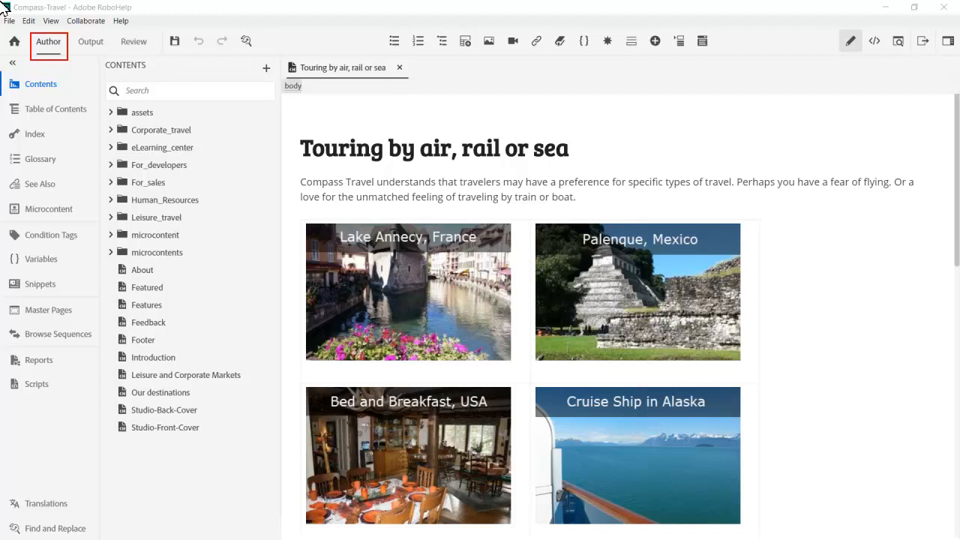
pyautogui.moveTo(25, 17)
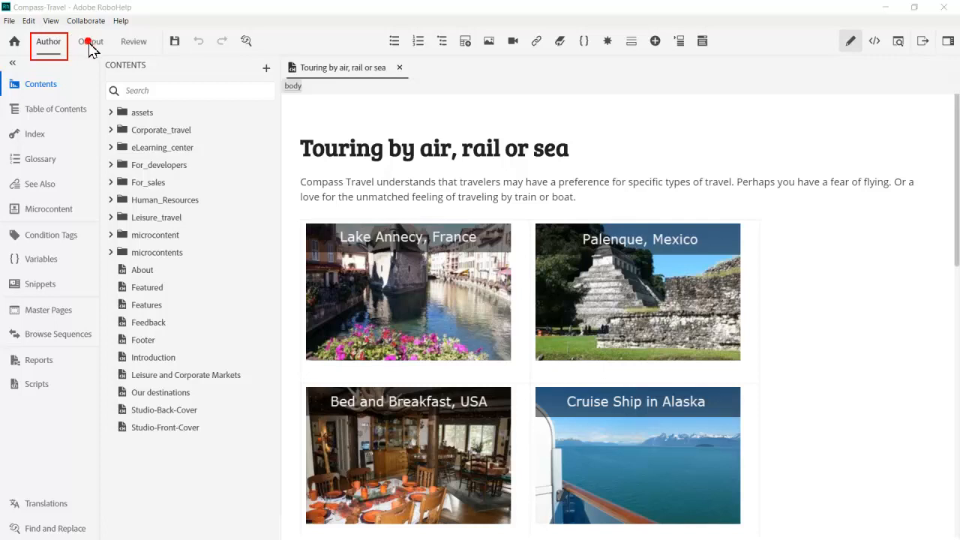
# - Collapse the left navigation panel to icons while viewing the Touring topic
pyautogui.click(12, 62)
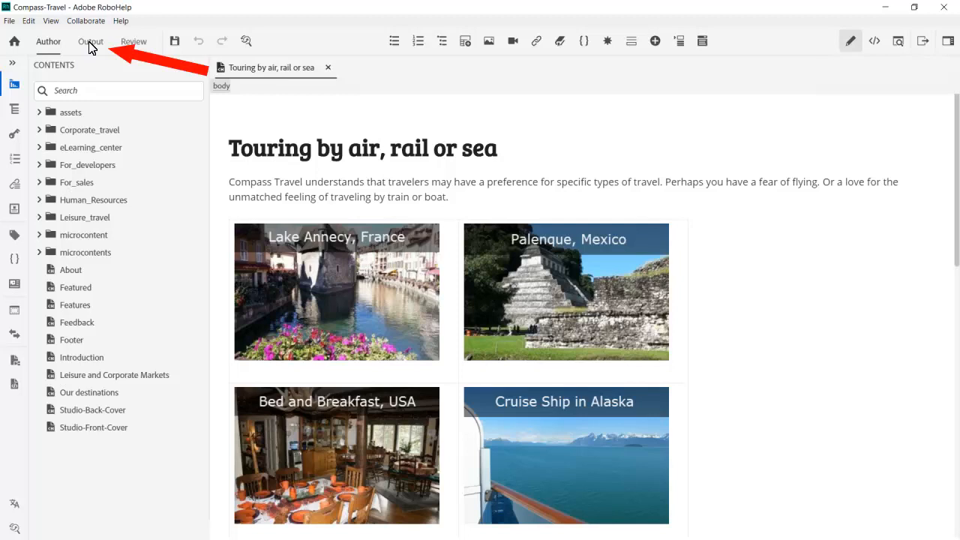
# - Create a new Frameless output preset named 'Compass Frameless Rh Server'
pyautogui.click(90, 42)
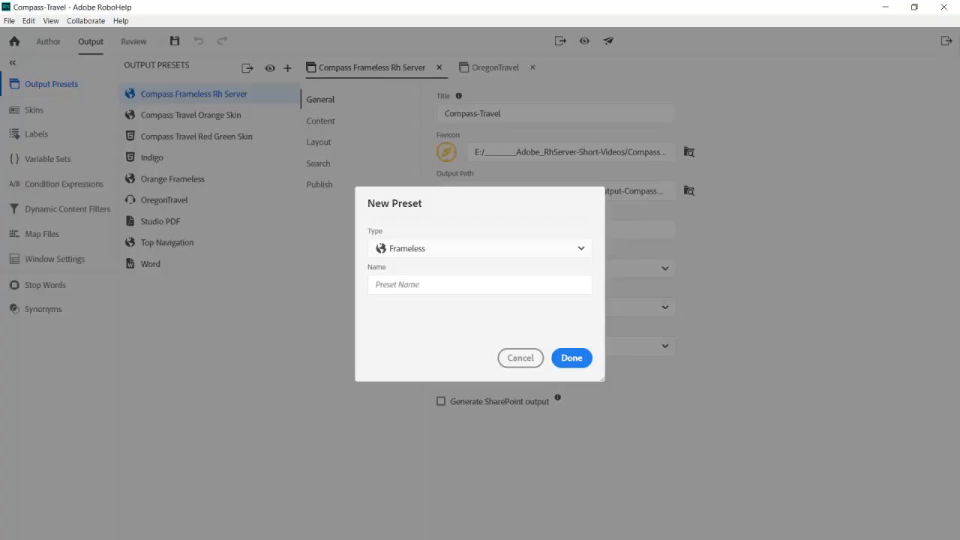
pyautogui.write('Compass Frameless Rh Server')
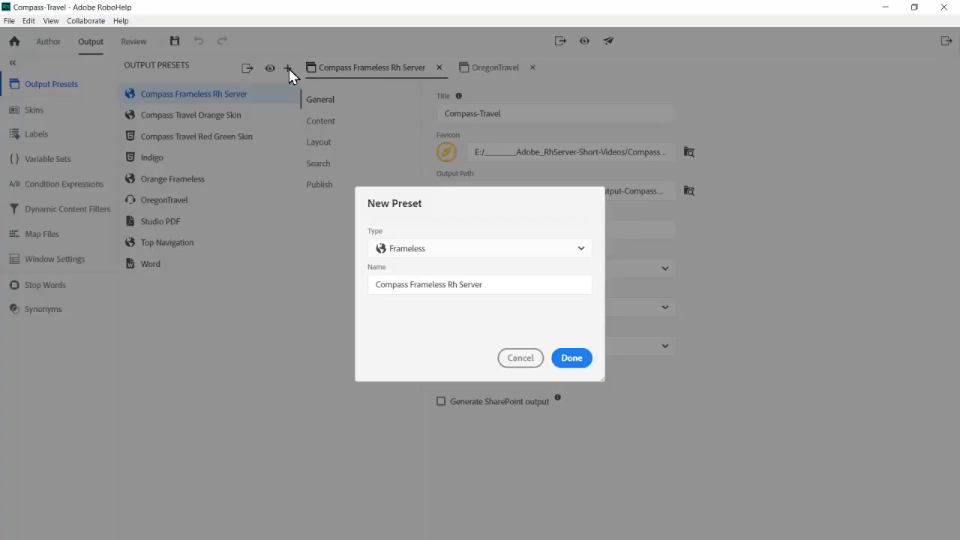
pyautogui.moveTo(440, 228)
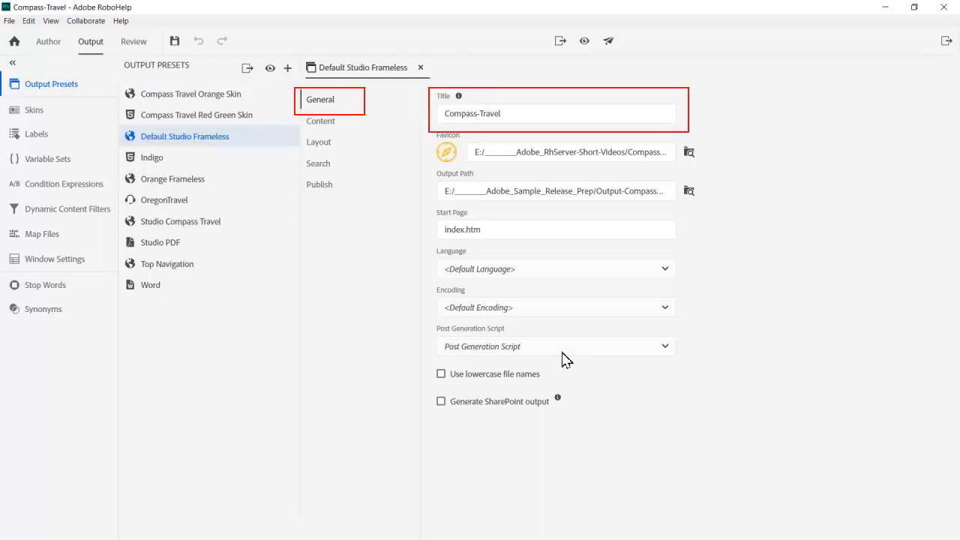
pyautogui.moveTo(385, 202)
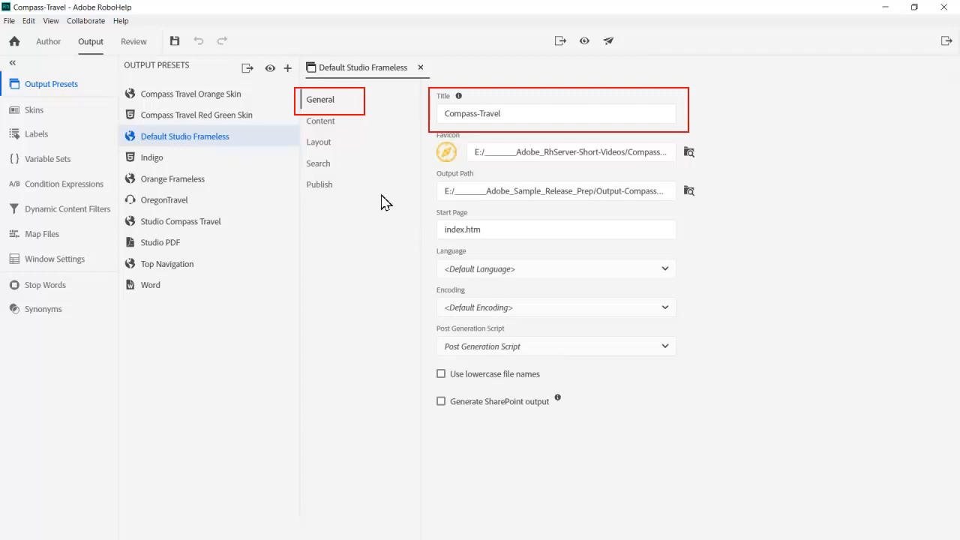
# - Review the Frameless preset's Content, Layout and Search settings pages
pyautogui.click(319, 142)
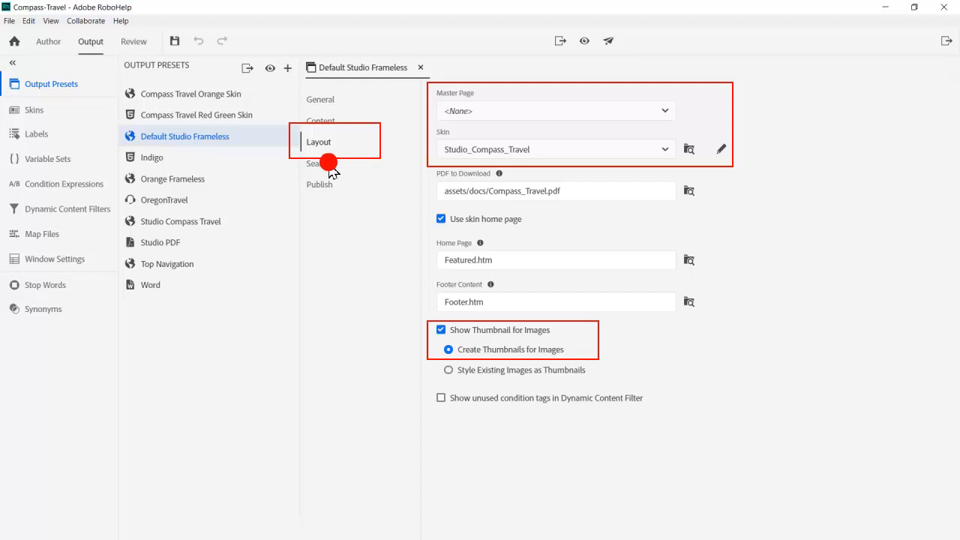
pyautogui.click(318, 163)
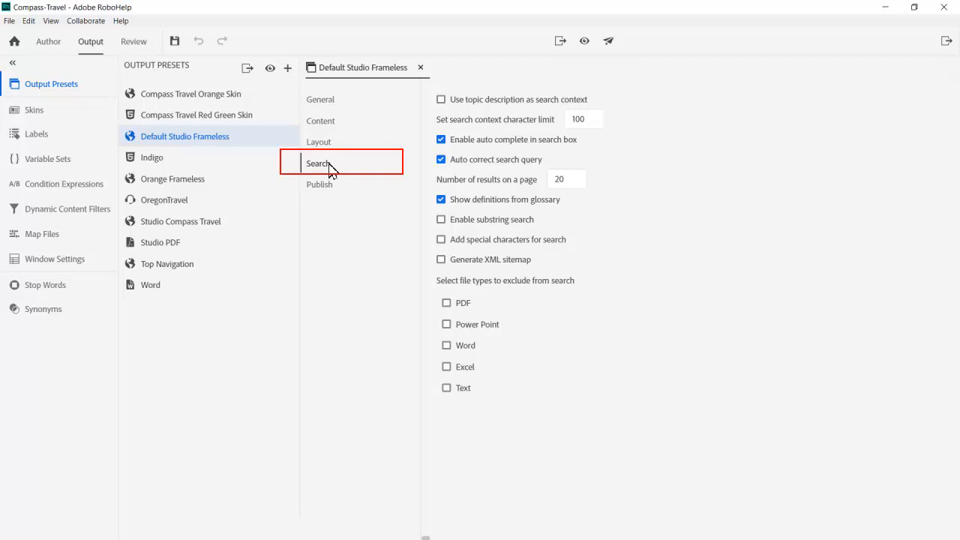
pyautogui.click(320, 184)
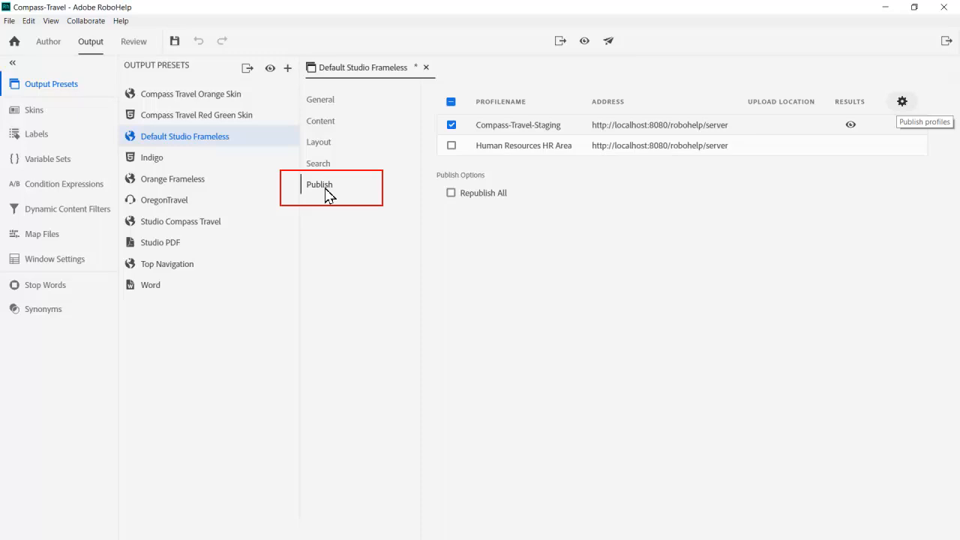
pyautogui.moveTo(826, 124)
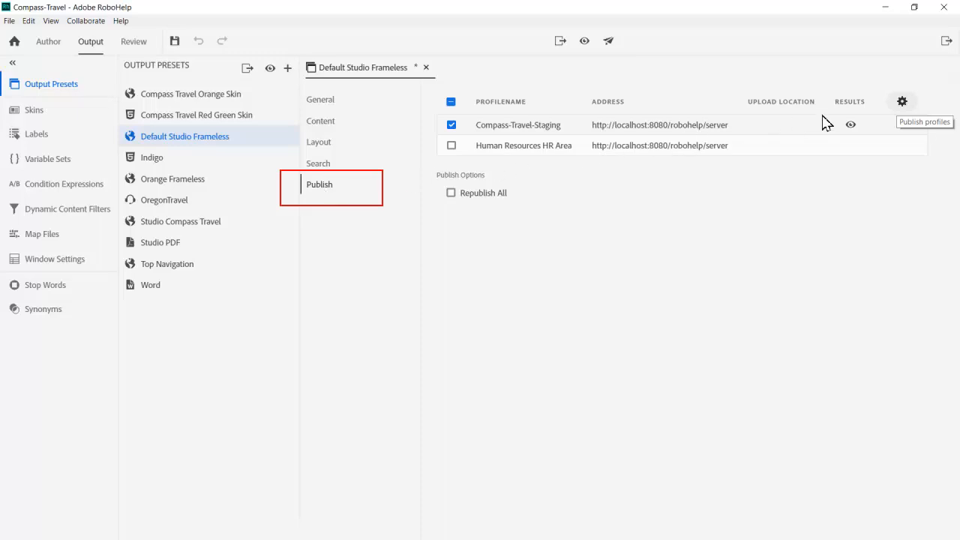
# - Check the Staging area for Compass-Travel-Staging, view the HR Area profile, and save the profiles
pyautogui.click(902, 101)
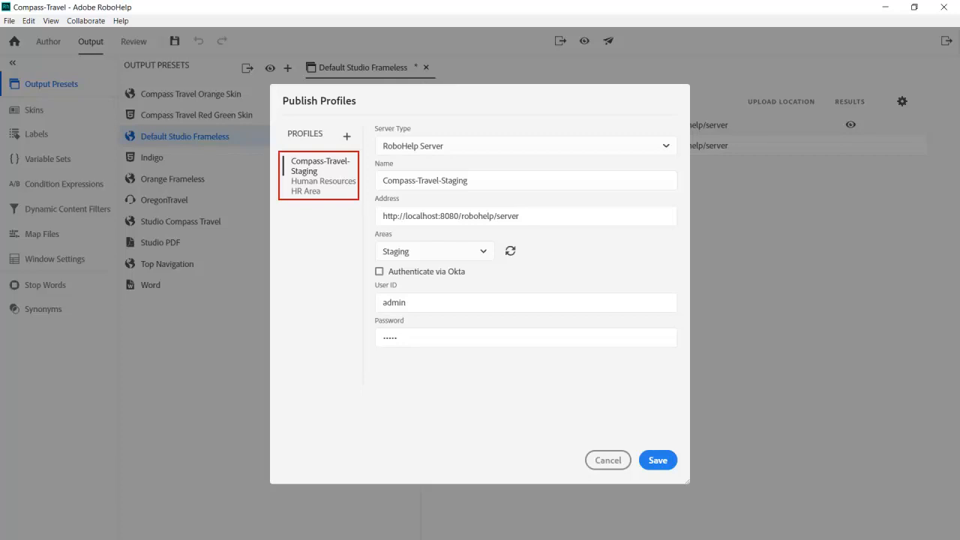
pyautogui.click(433, 251)
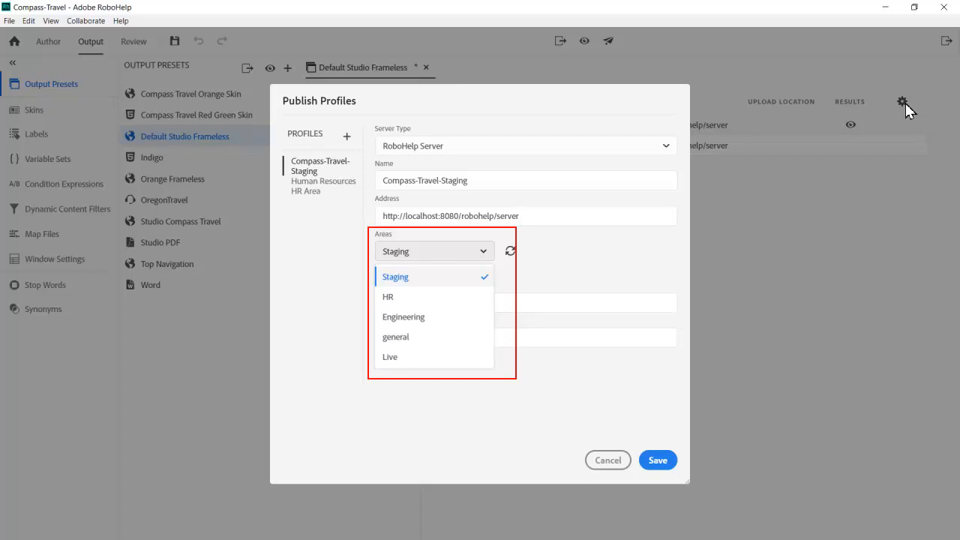
pyautogui.moveTo(818, 144)
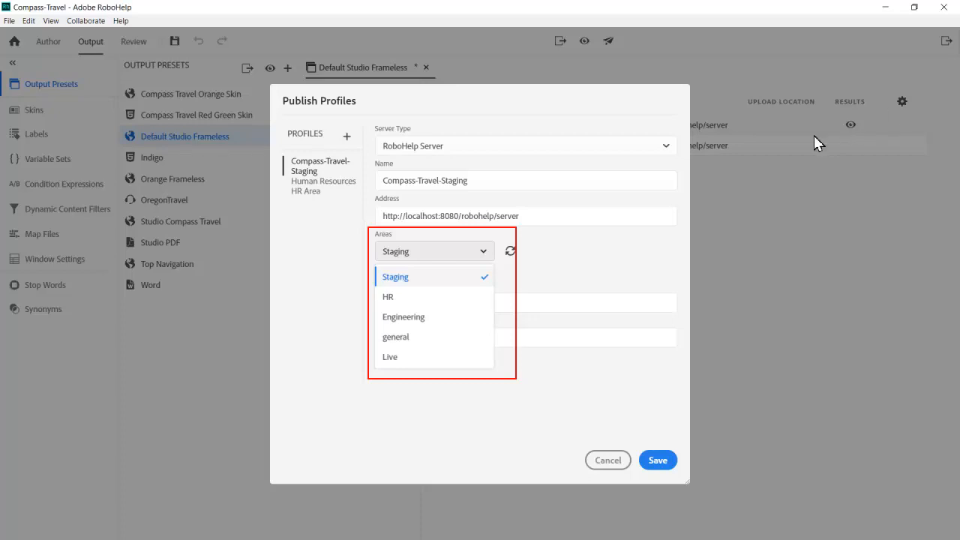
pyautogui.click(396, 276)
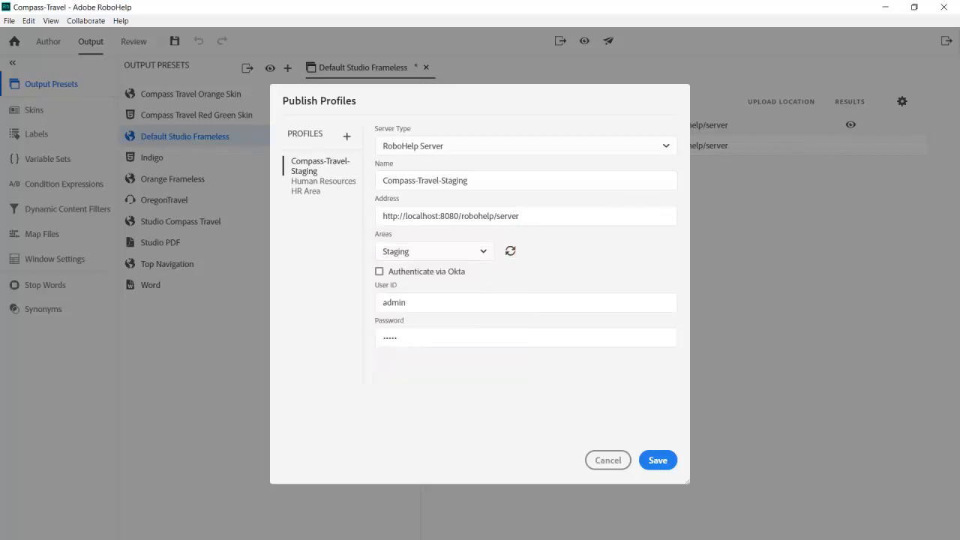
pyautogui.click(323, 185)
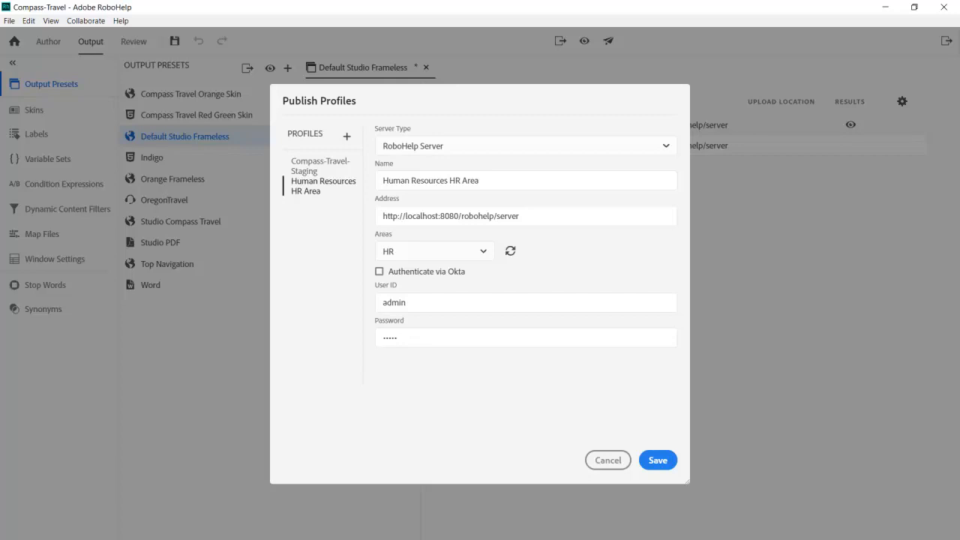
pyautogui.click(320, 165)
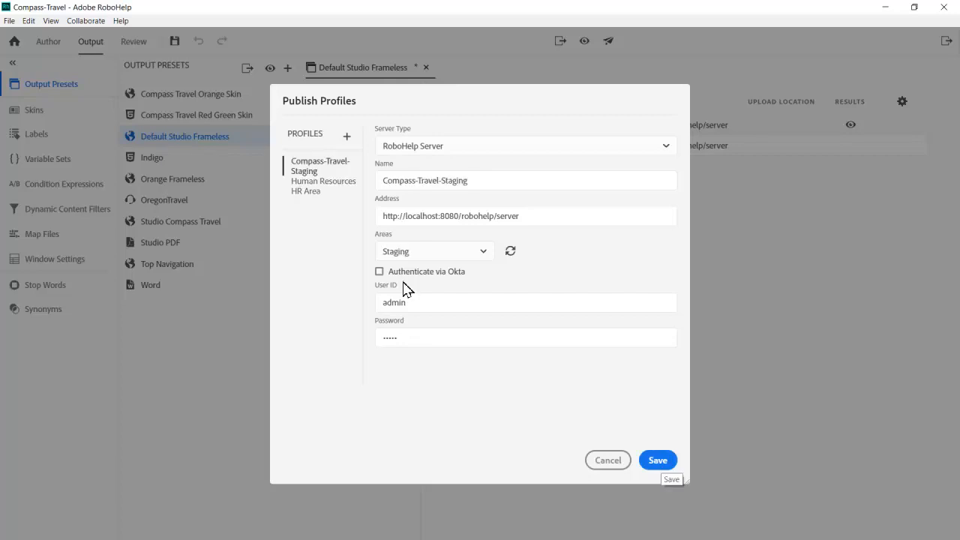
pyautogui.click(658, 460)
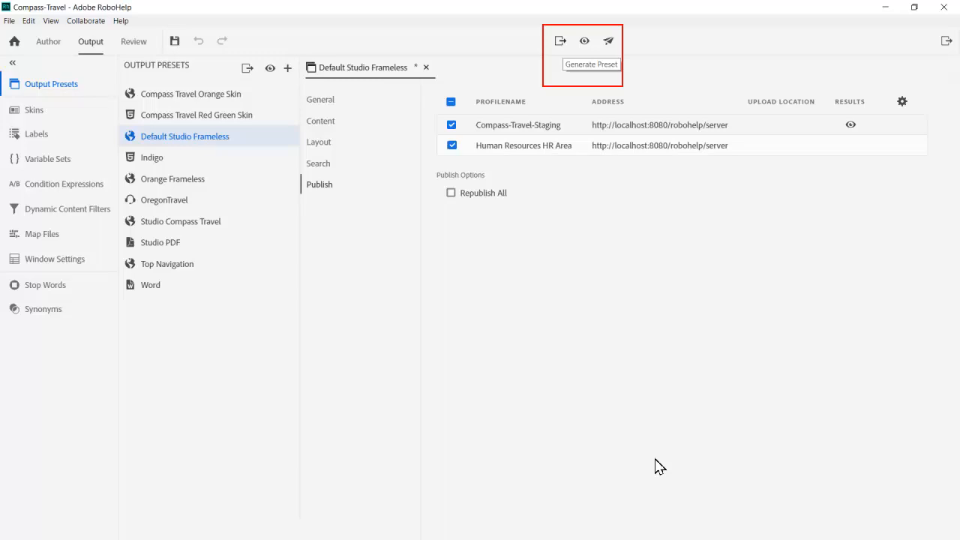
pyautogui.moveTo(582, 124)
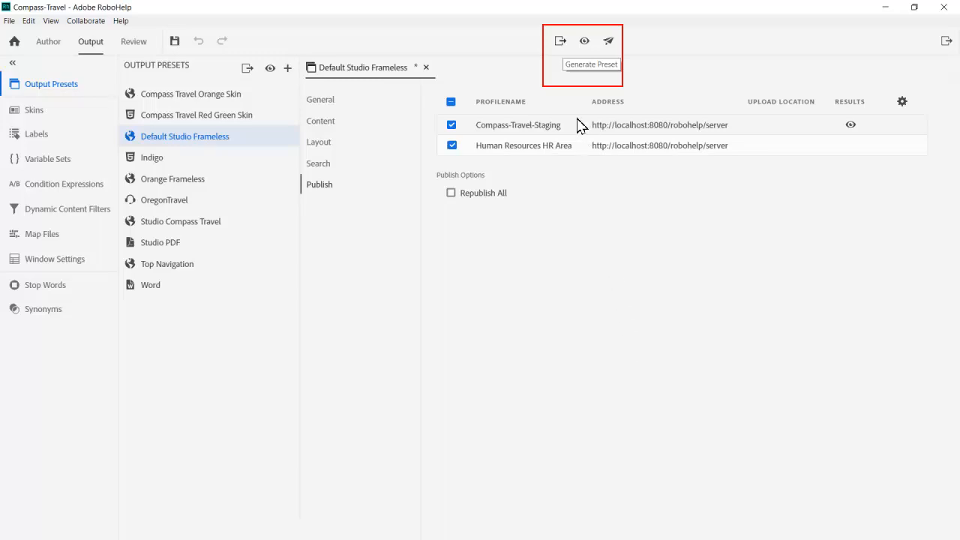
pyautogui.moveTo(560, 41)
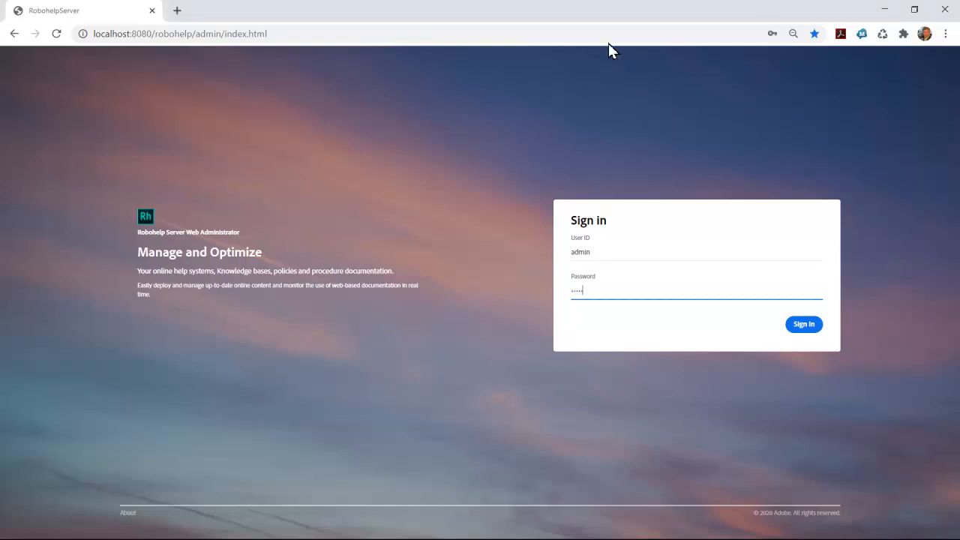
# - Sign in, list the Staging area's projects, and select the Compass-Travel project
pyautogui.click(803, 324)
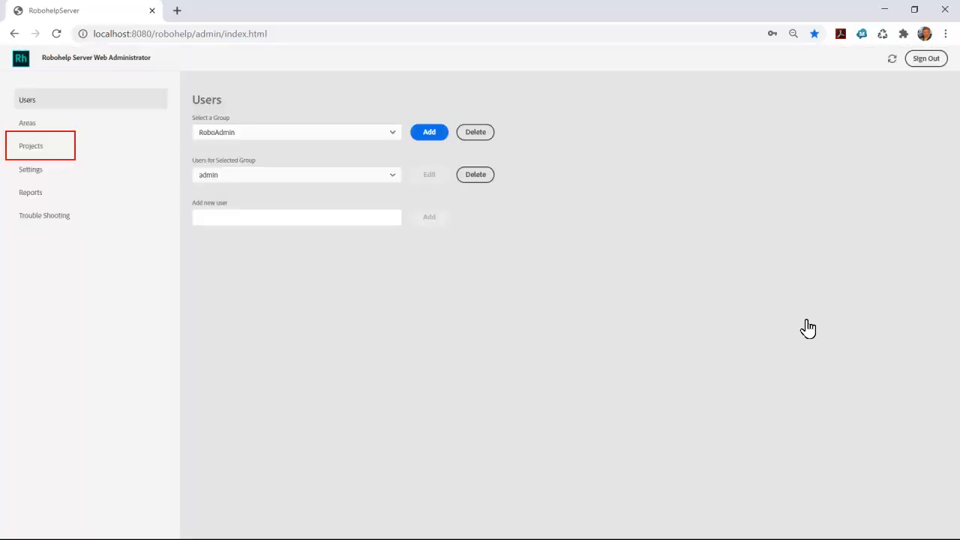
pyautogui.click(30, 145)
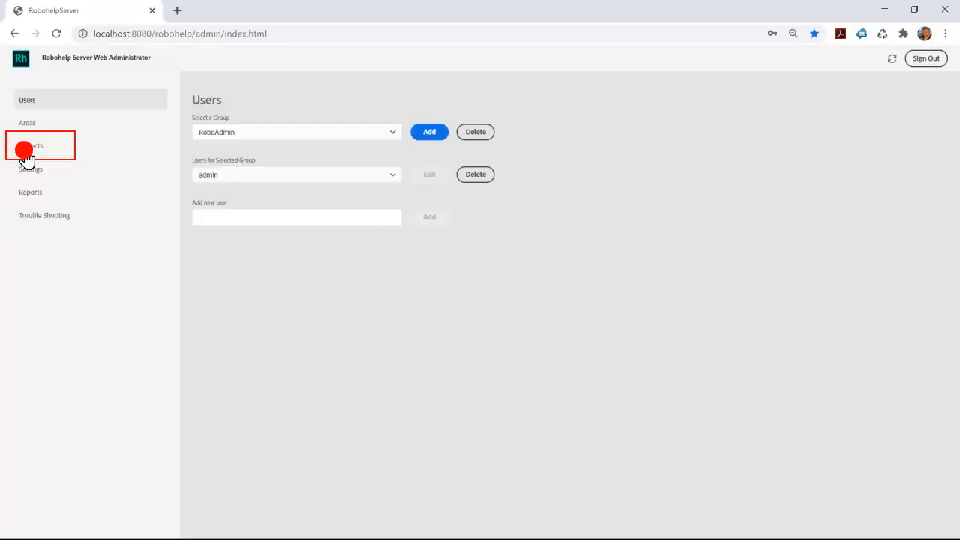
pyautogui.click(31, 146)
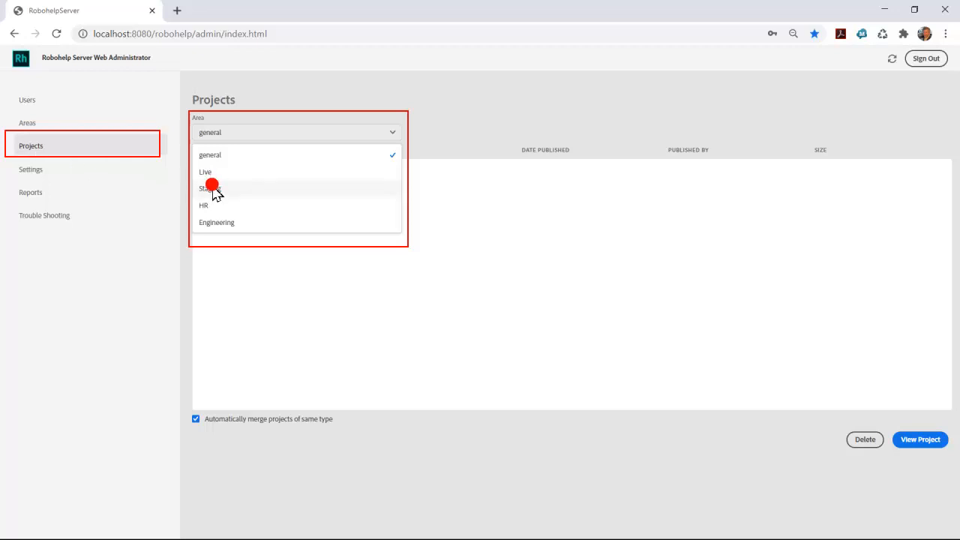
pyautogui.click(210, 188)
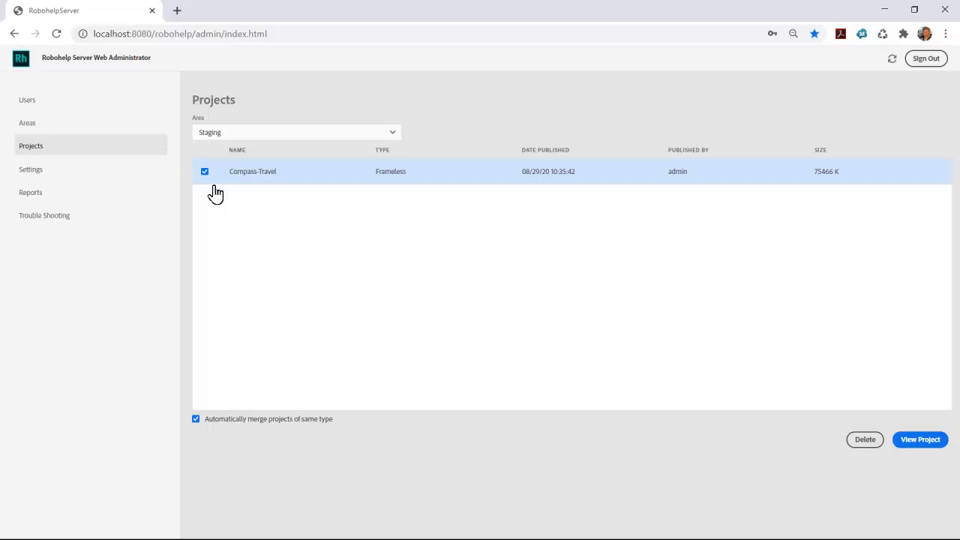
pyautogui.click(920, 440)
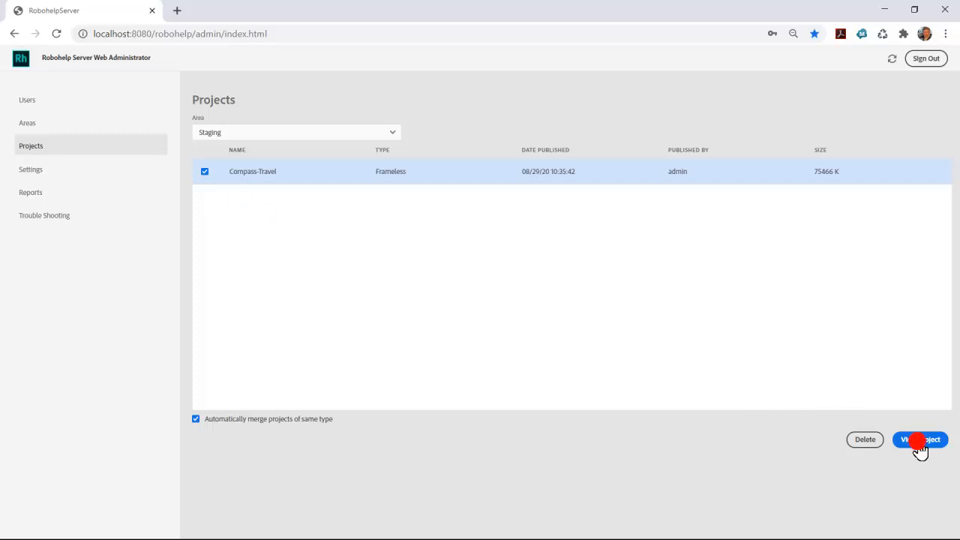
# - Open the Compass-Travel help in a new tab and search for 'leisure'
pyautogui.click(920, 439)
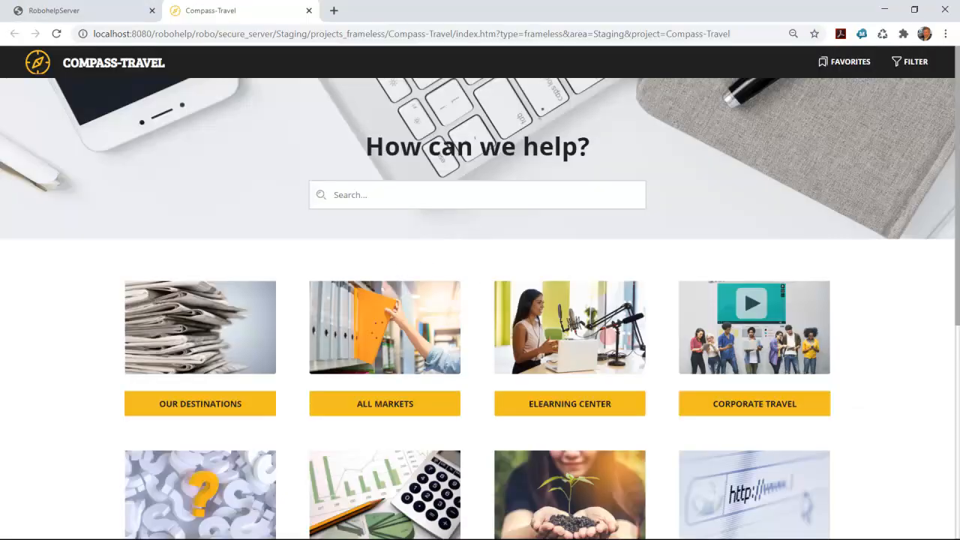
pyautogui.write('leisur')
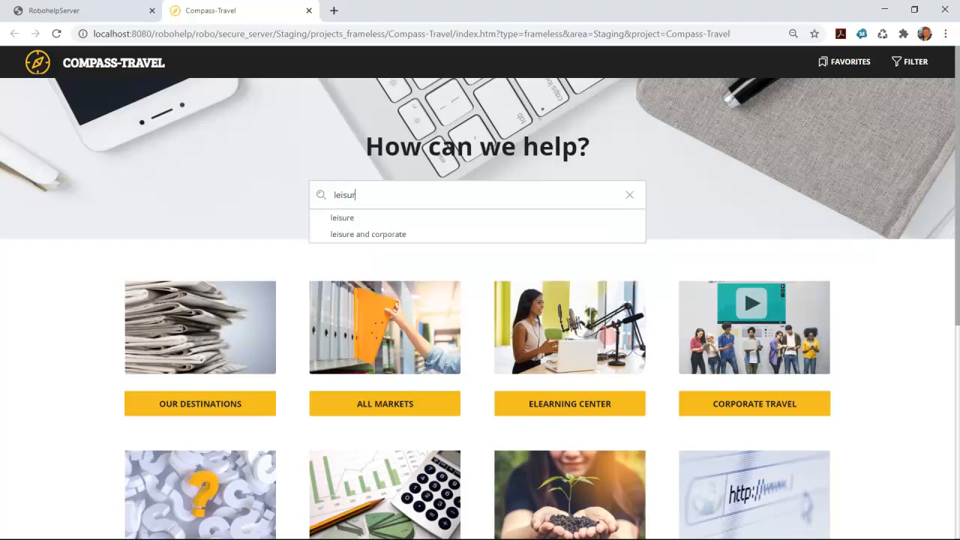
pyautogui.write('t')
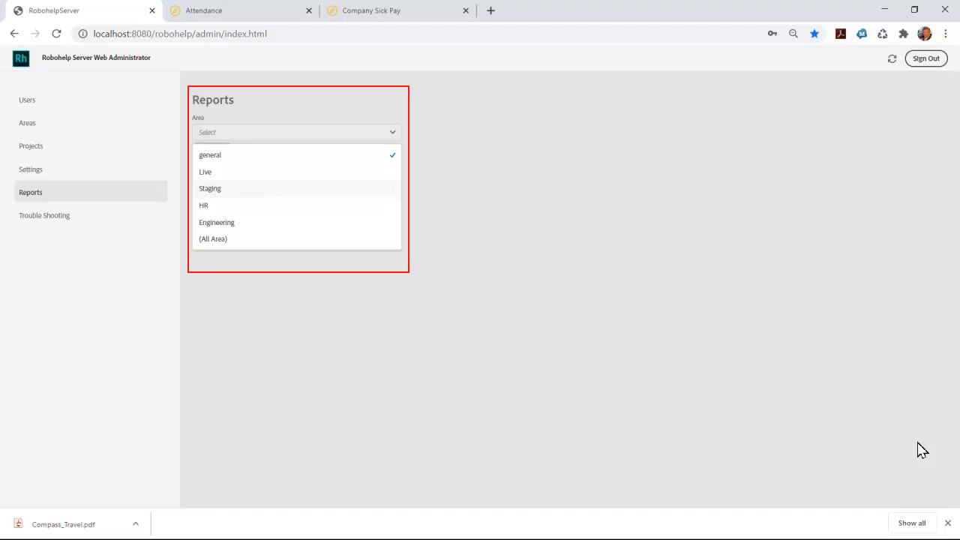
# - Add Staging to the report areas, then view the no-result search term and topic view reports
pyautogui.click(209, 189)
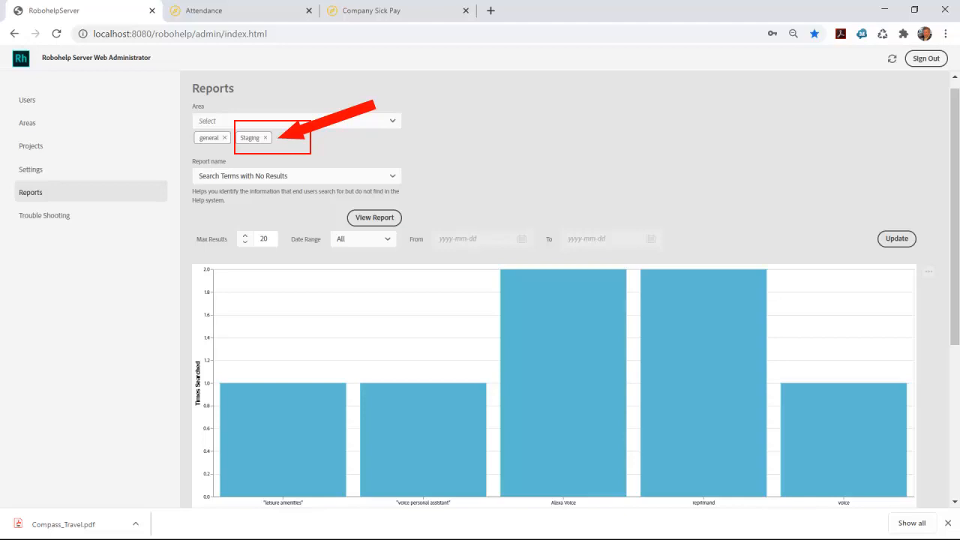
pyautogui.click(296, 175)
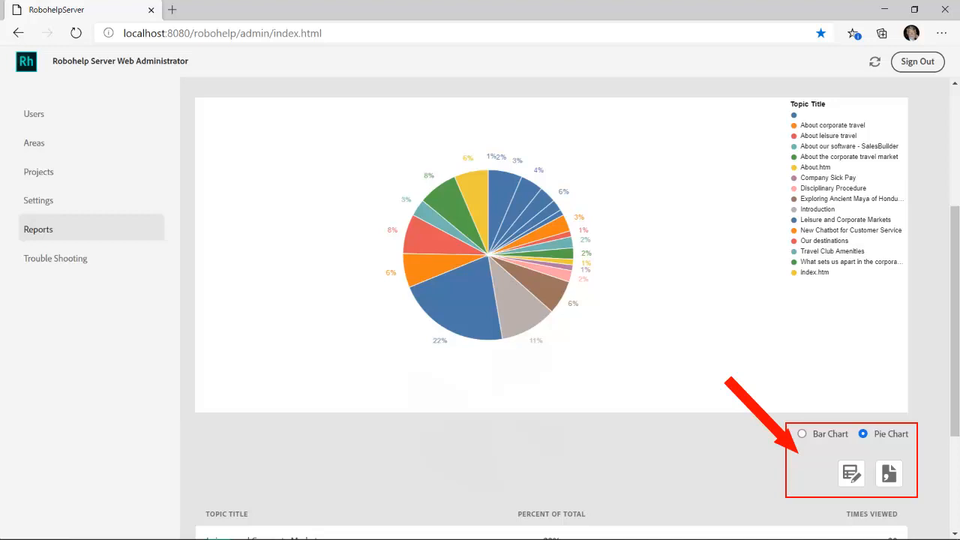
pyautogui.click(325, 224)
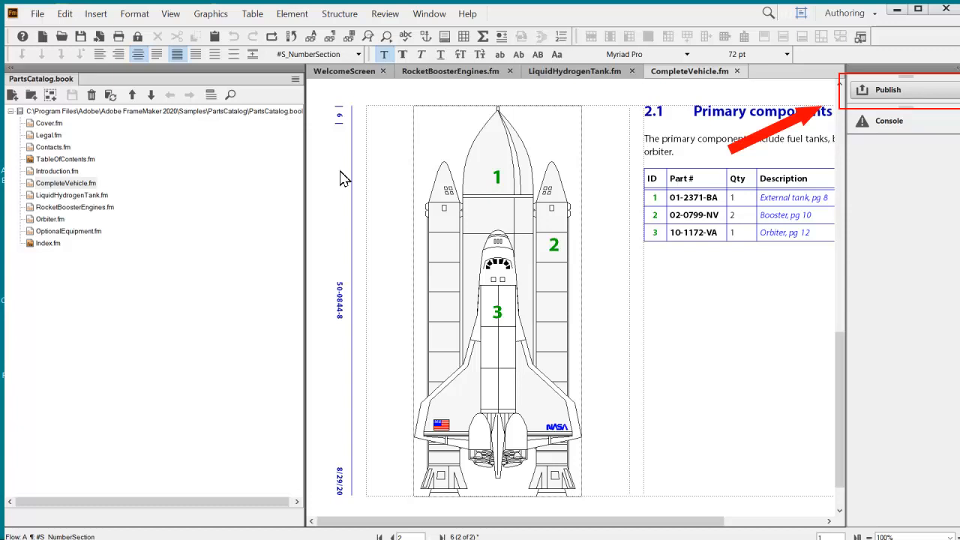
# - Show PartsCatalog.book's publishing options with output formats and the Settings.sts file
pyautogui.click(887, 89)
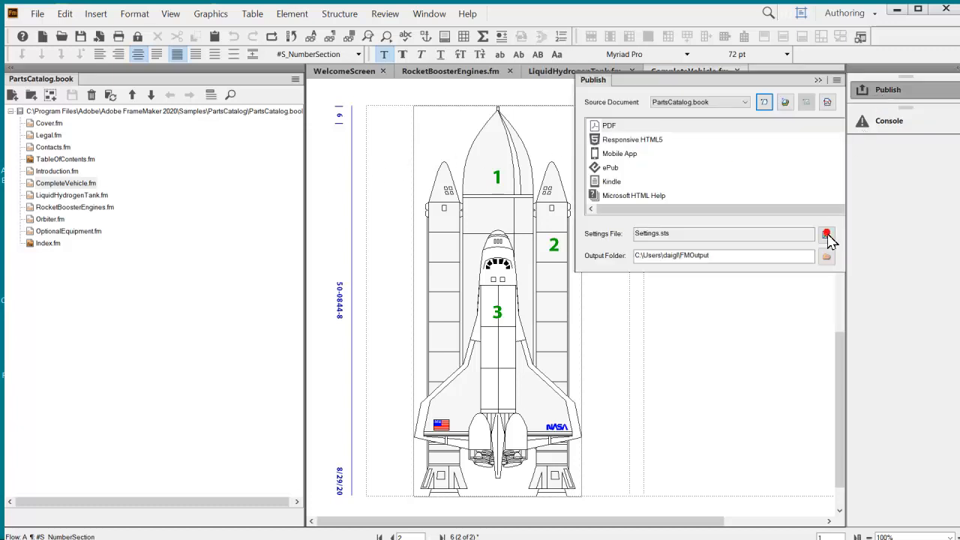
# - Edit the settings file's Responsive HTML5 output, keeping Charcoal_Grey as the screen layout
pyautogui.click(827, 233)
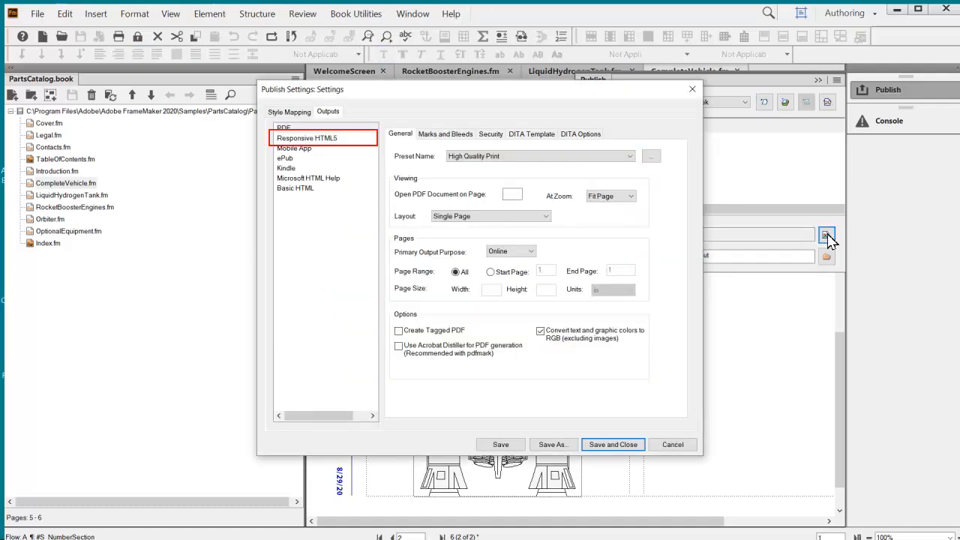
pyautogui.moveTo(686, 215)
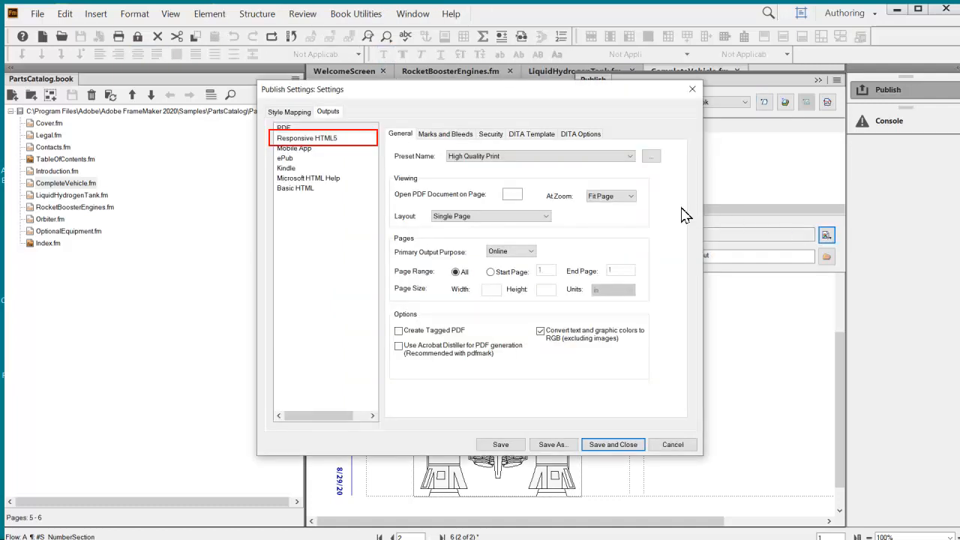
pyautogui.click(306, 138)
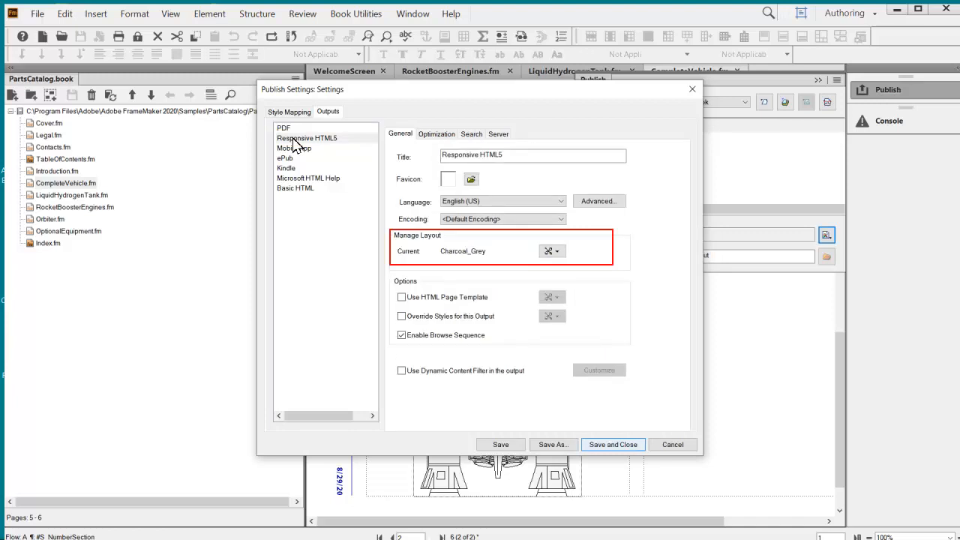
pyautogui.click(552, 250)
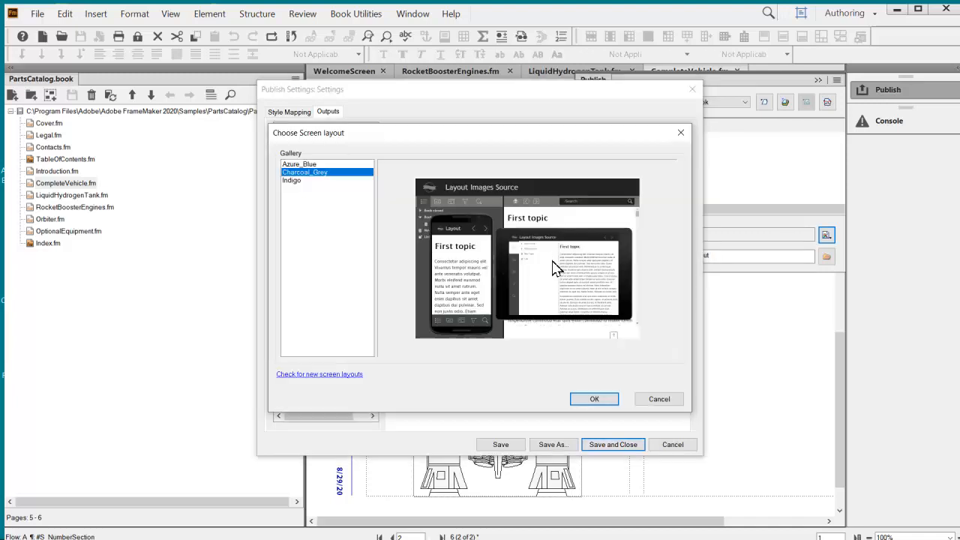
pyautogui.moveTo(602, 427)
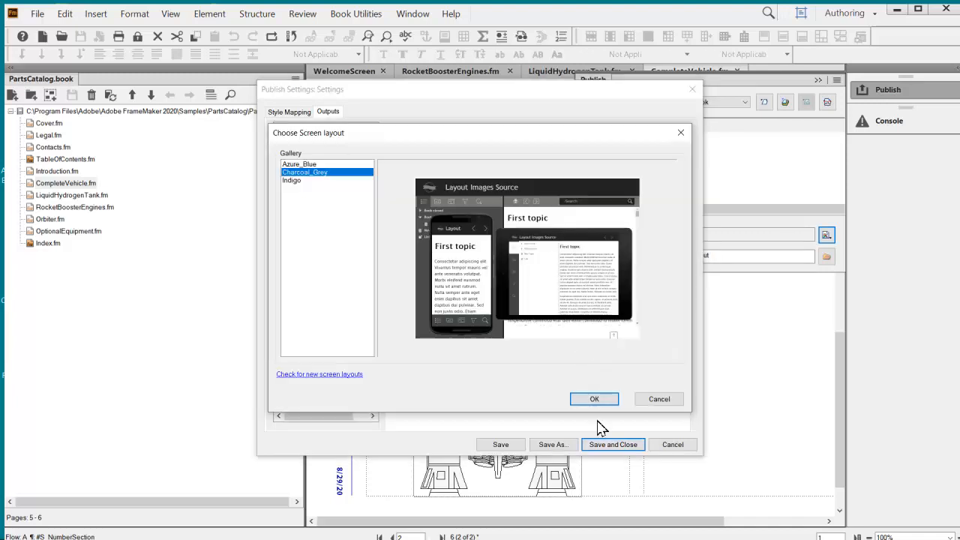
pyautogui.click(594, 398)
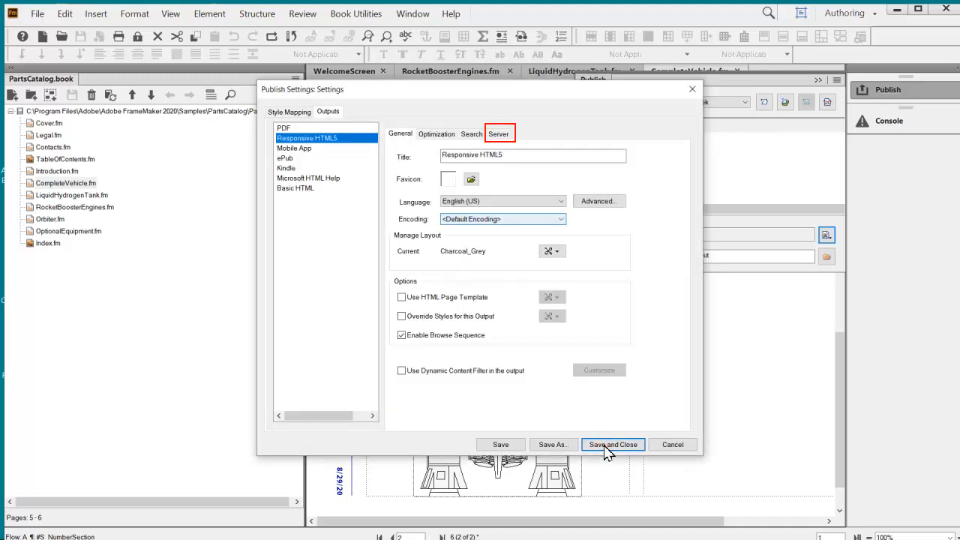
# - Set the Rh Server destination's help area to Engineering and confirm
pyautogui.click(498, 133)
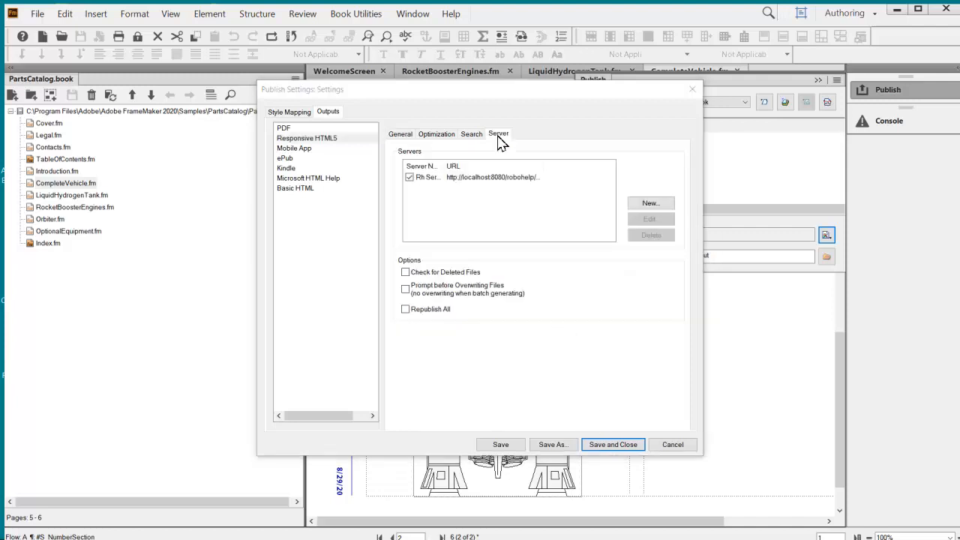
pyautogui.moveTo(588, 180)
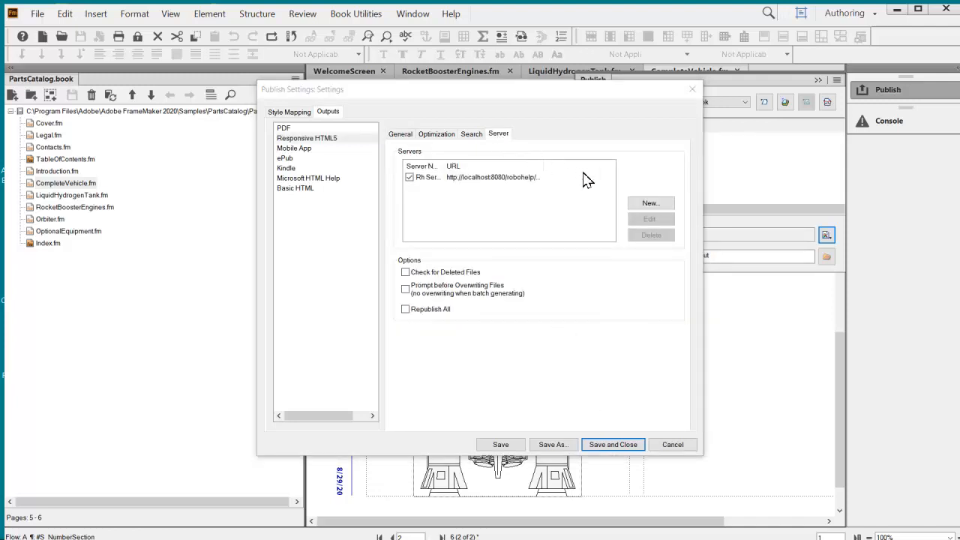
pyautogui.click(649, 218)
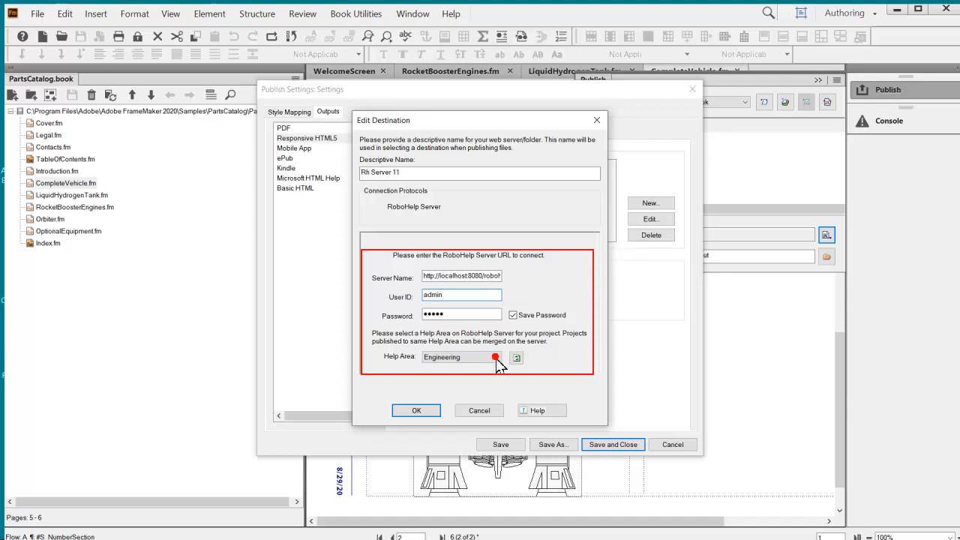
pyautogui.click(495, 356)
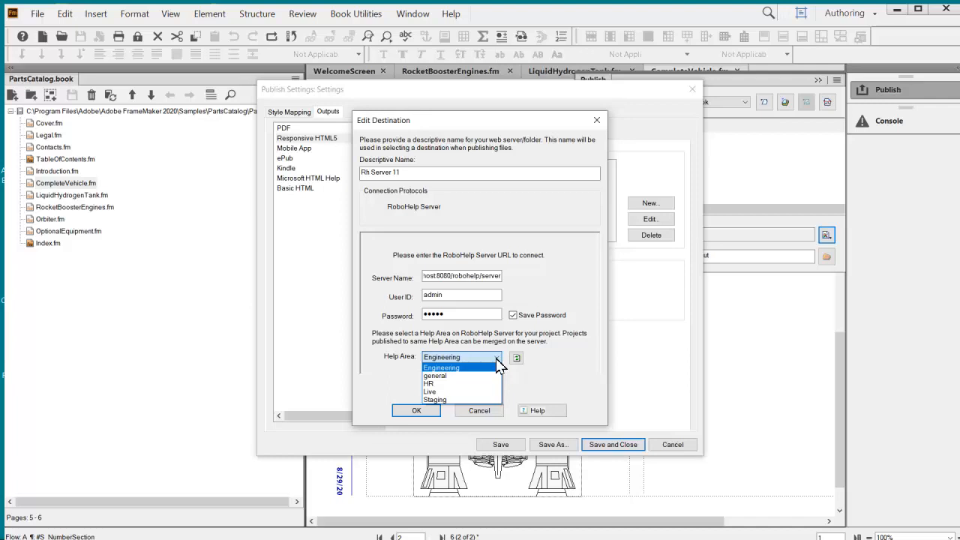
pyautogui.moveTo(461, 373)
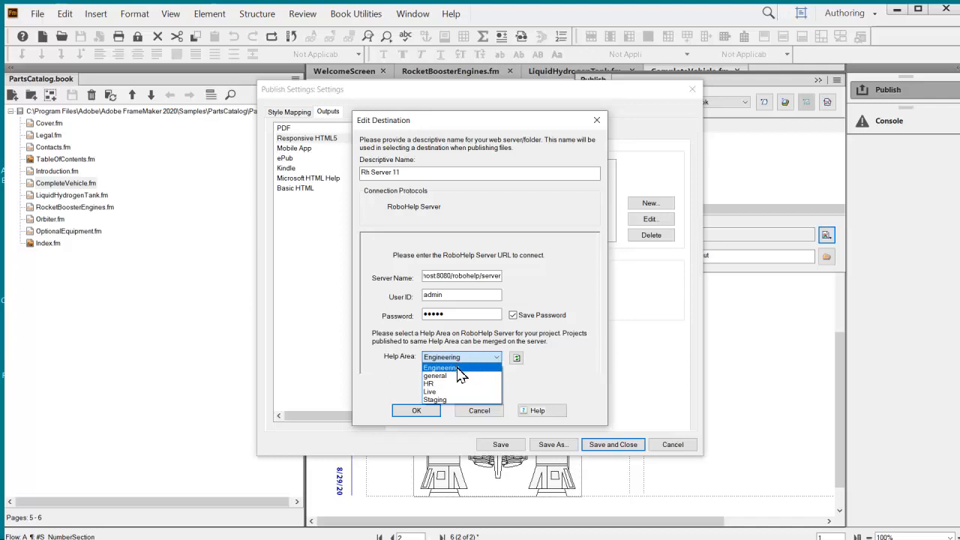
pyautogui.click(441, 367)
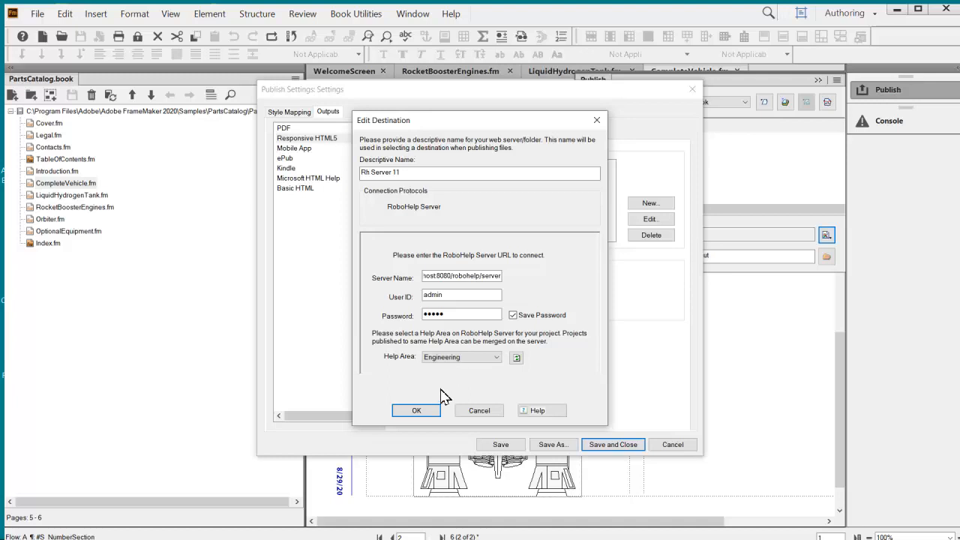
pyautogui.click(417, 410)
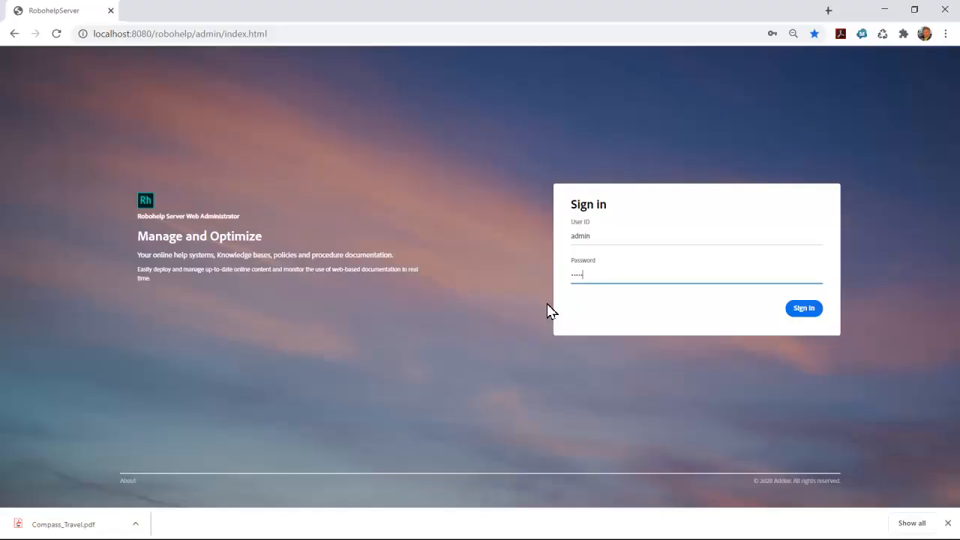
pyautogui.moveTo(783, 310)
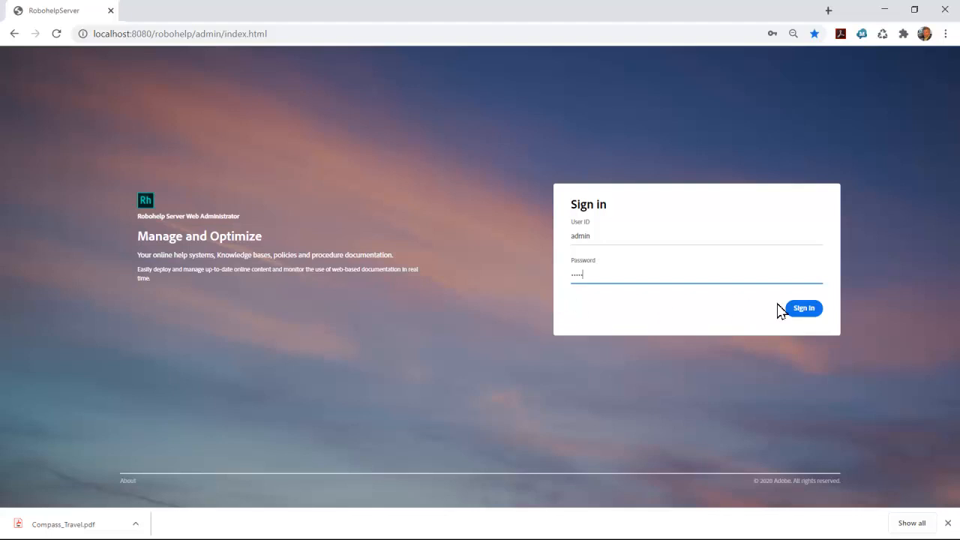
# - Sign back in to Web Administrator and list the Engineering area's projects, showing PartsCatalog
pyautogui.click(803, 308)
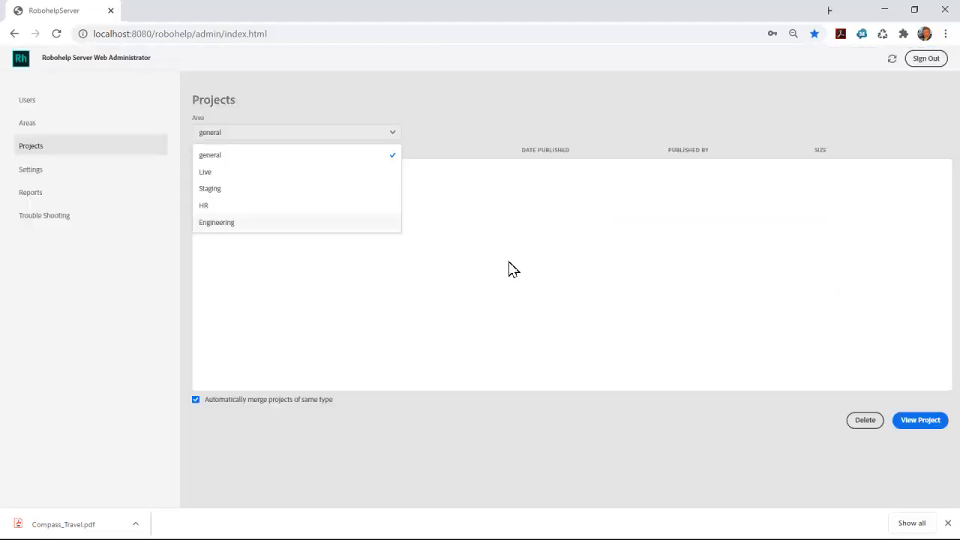
pyautogui.click(216, 222)
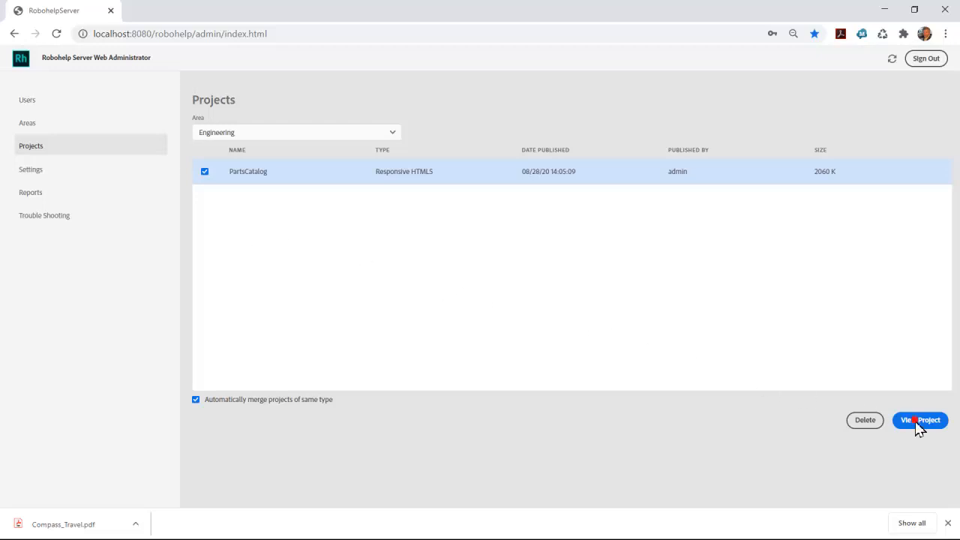
# - Open the published PartsCatalog Responsive HTML5 help and search it for orbiter
pyautogui.click(919, 420)
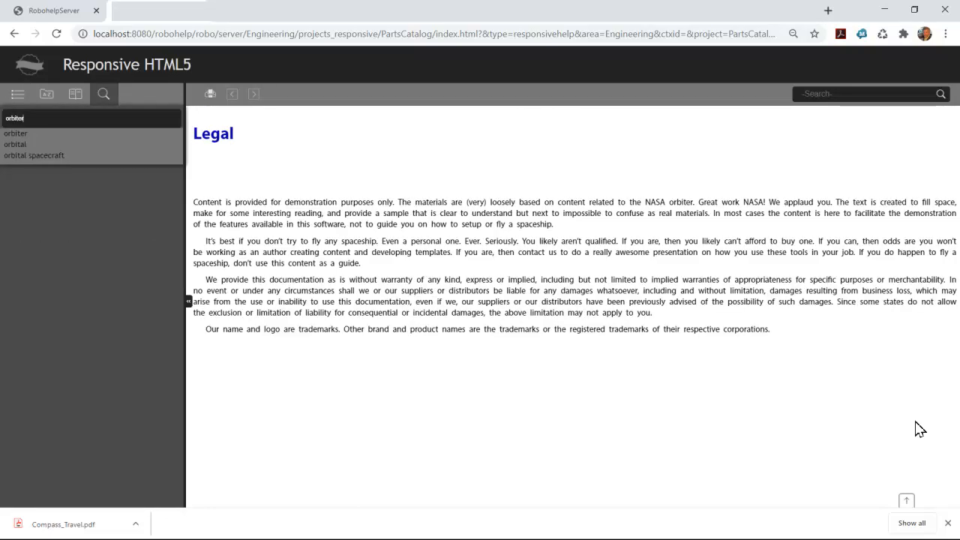
pyautogui.moveTo(103, 94)
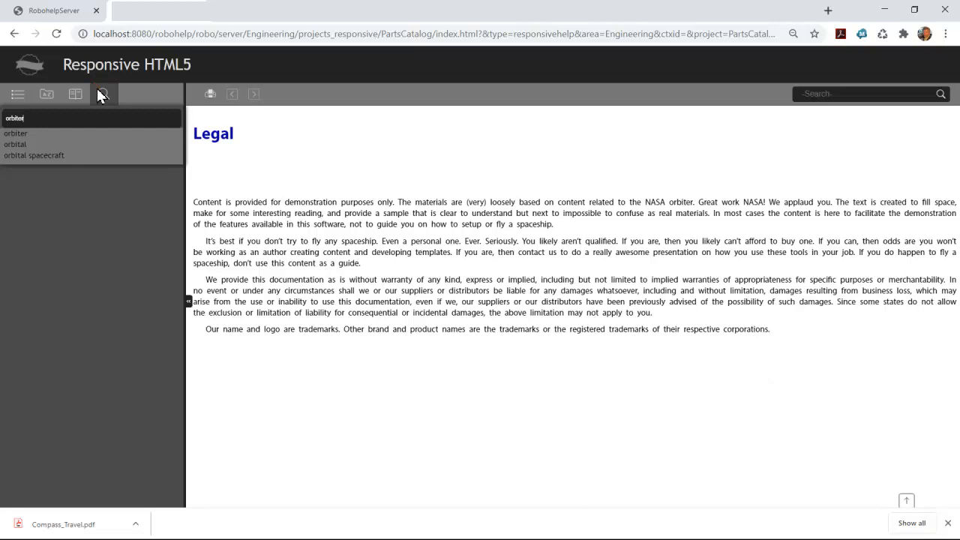
pyautogui.click(940, 93)
pyautogui.write('boa')
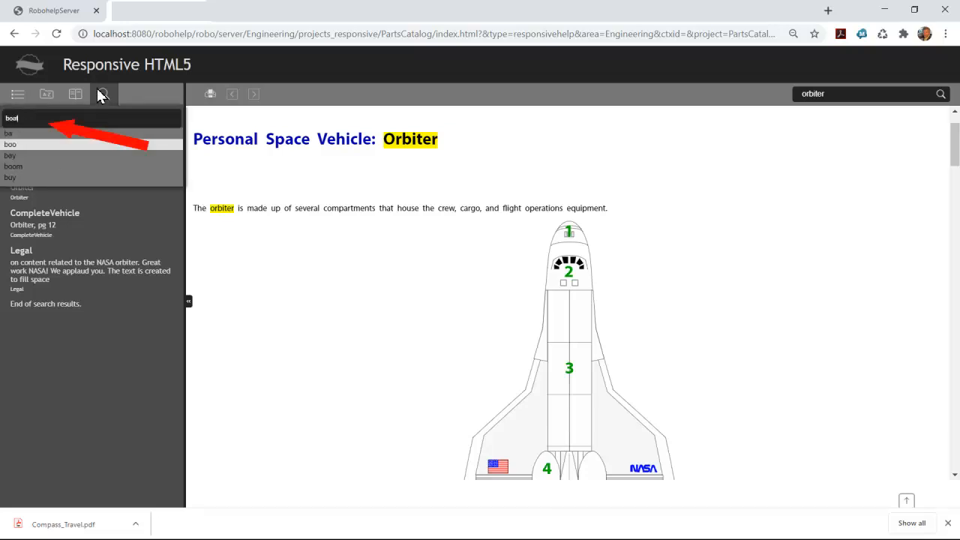
pyautogui.moveTo(72, 182)
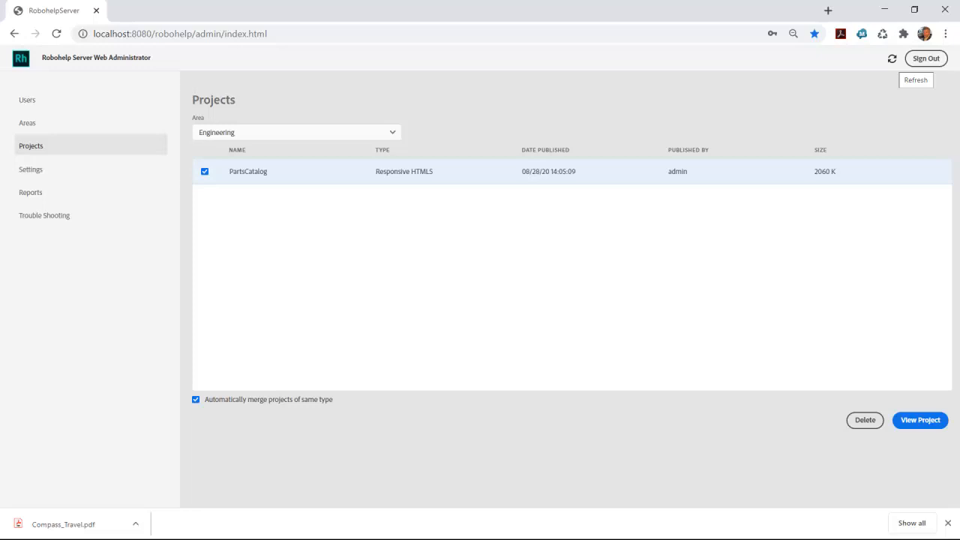
# - Show the Search Terms with No Results report for general and Engineering as a bar chart
pyautogui.click(30, 192)
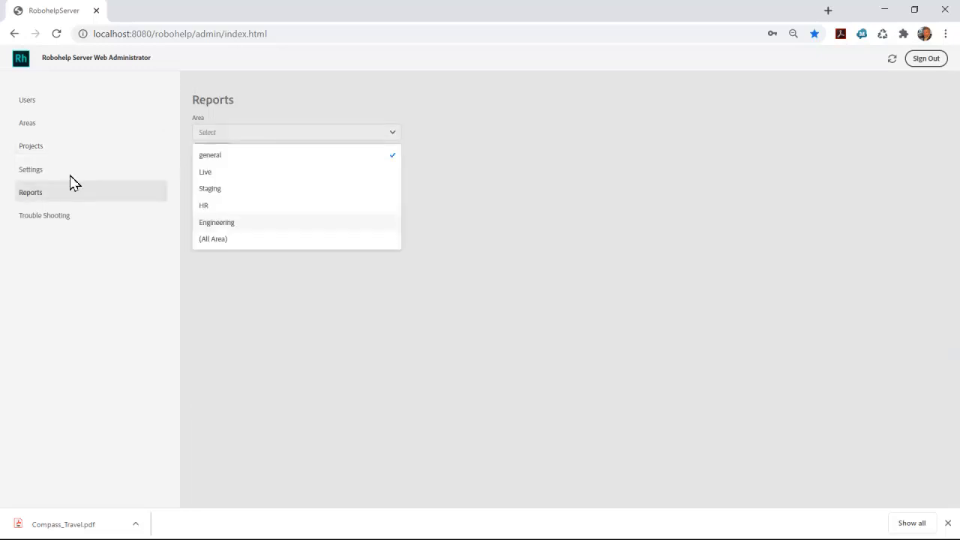
pyautogui.moveTo(120, 198)
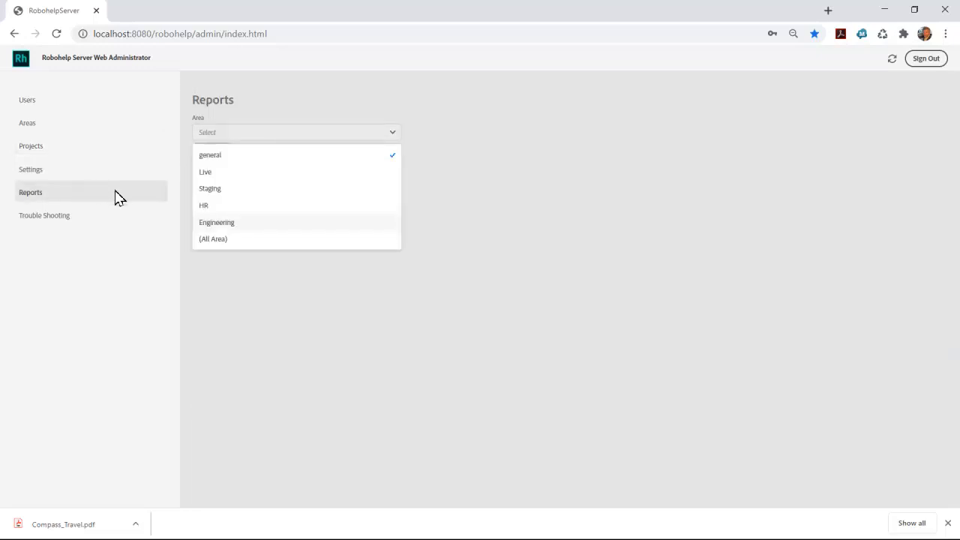
pyautogui.click(216, 222)
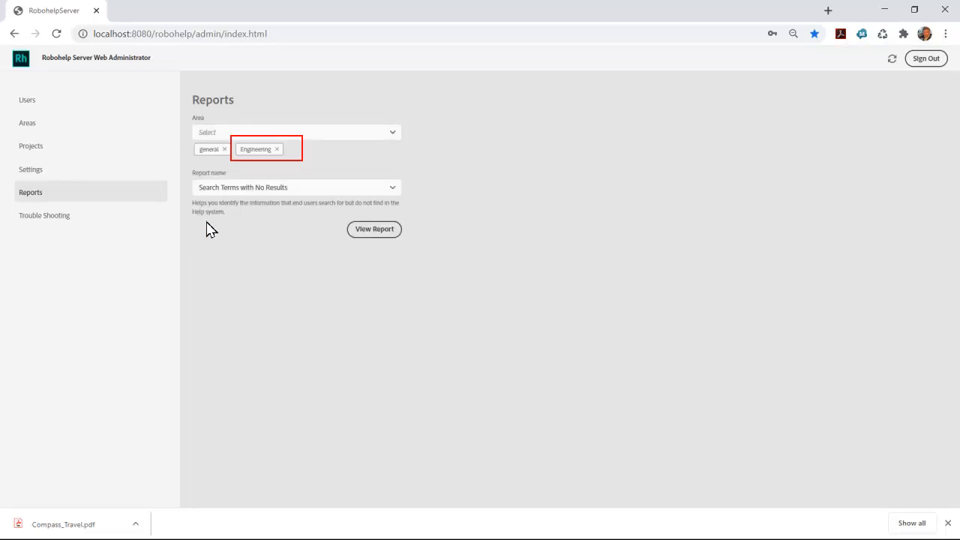
pyautogui.moveTo(304, 235)
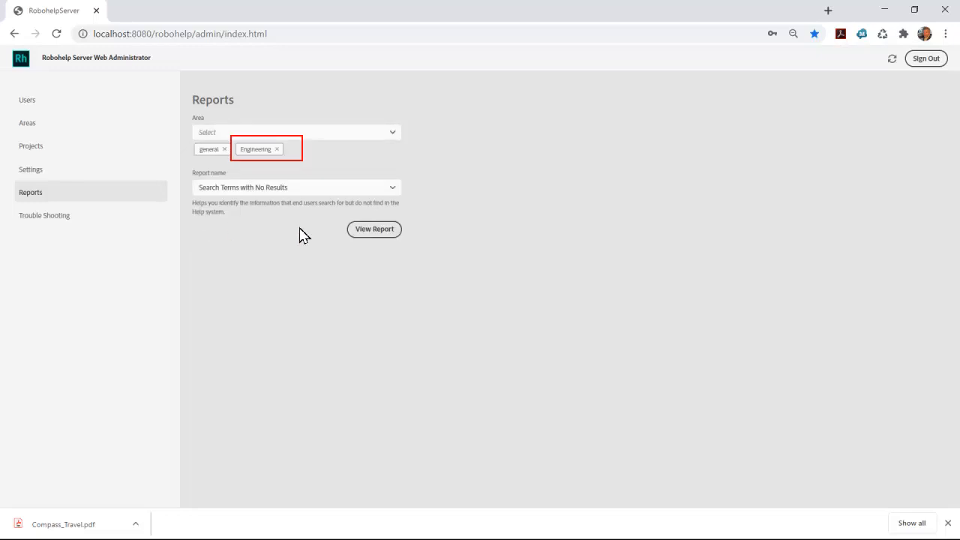
pyautogui.click(374, 229)
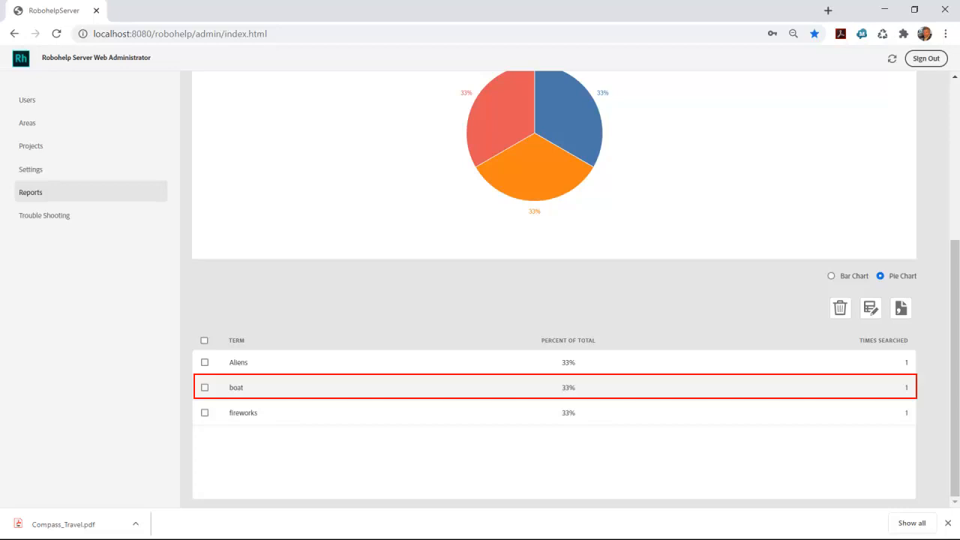
pyautogui.click(831, 276)
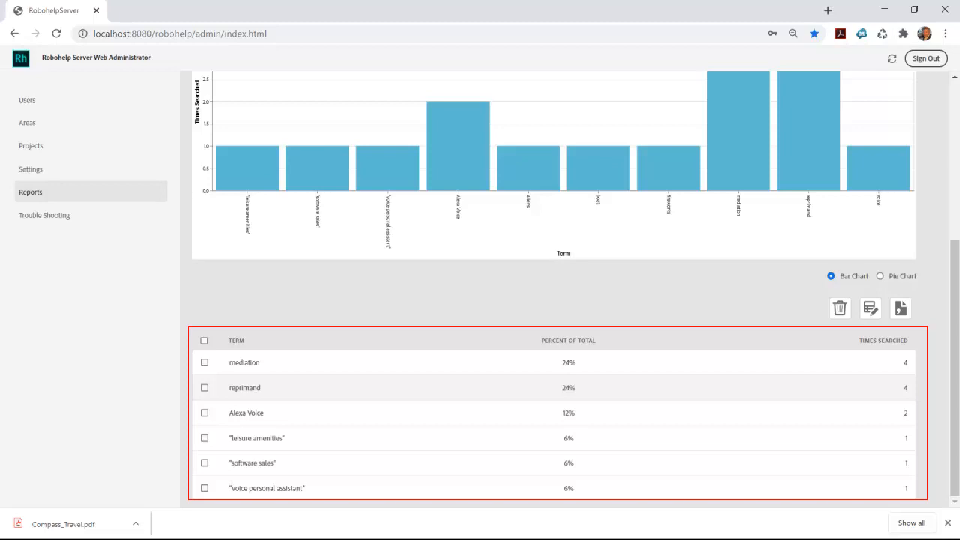
pyautogui.click(325, 223)
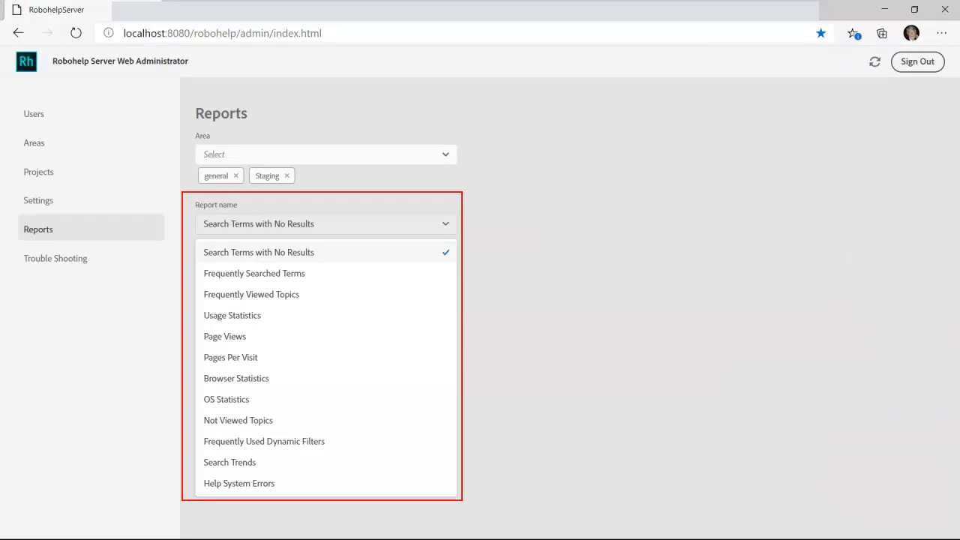